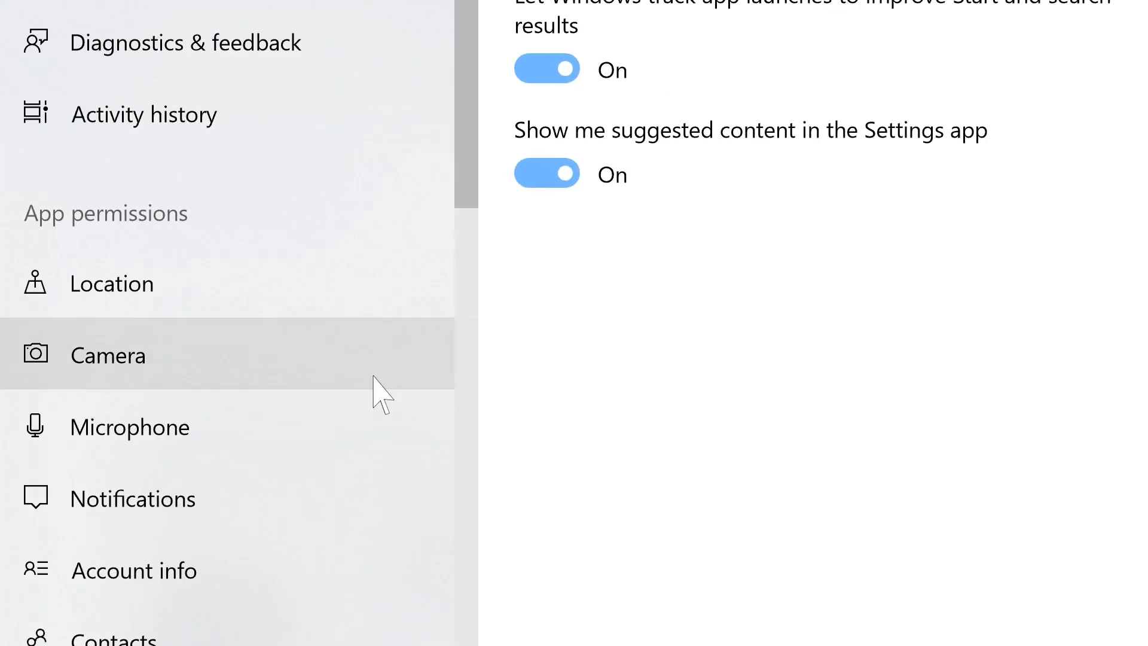
# - Turn 'Allow apps to access your camera' On and review the allowed apps (Camera, Feedback Hub, Lenovo Vantage)
pyautogui.click(107, 356)
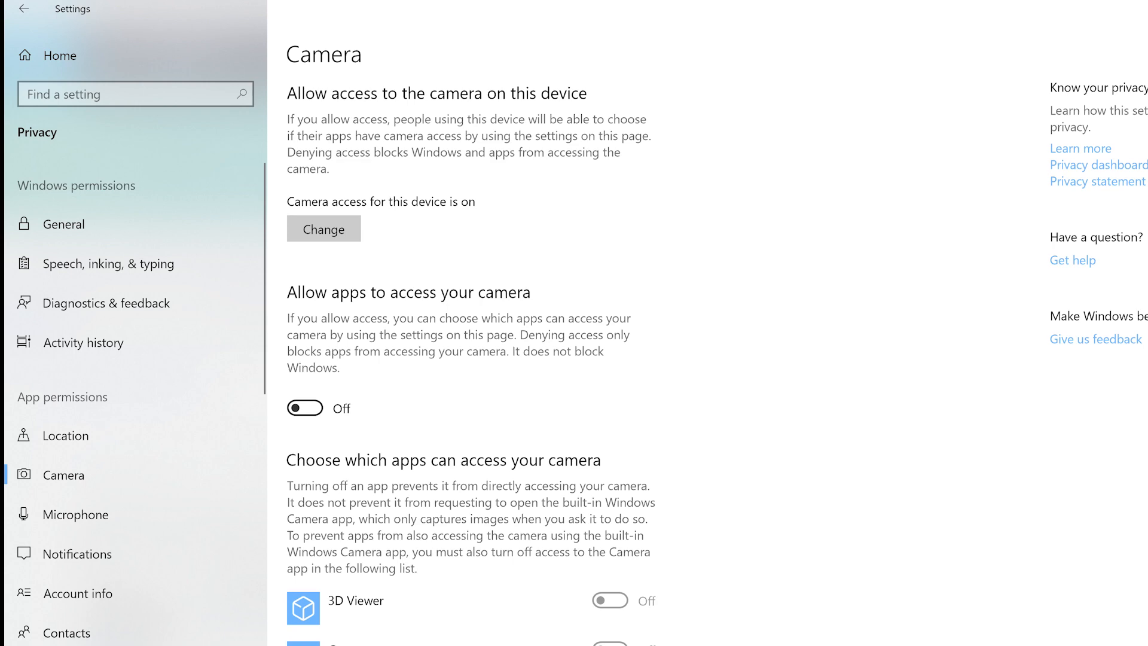
pyautogui.click(305, 408)
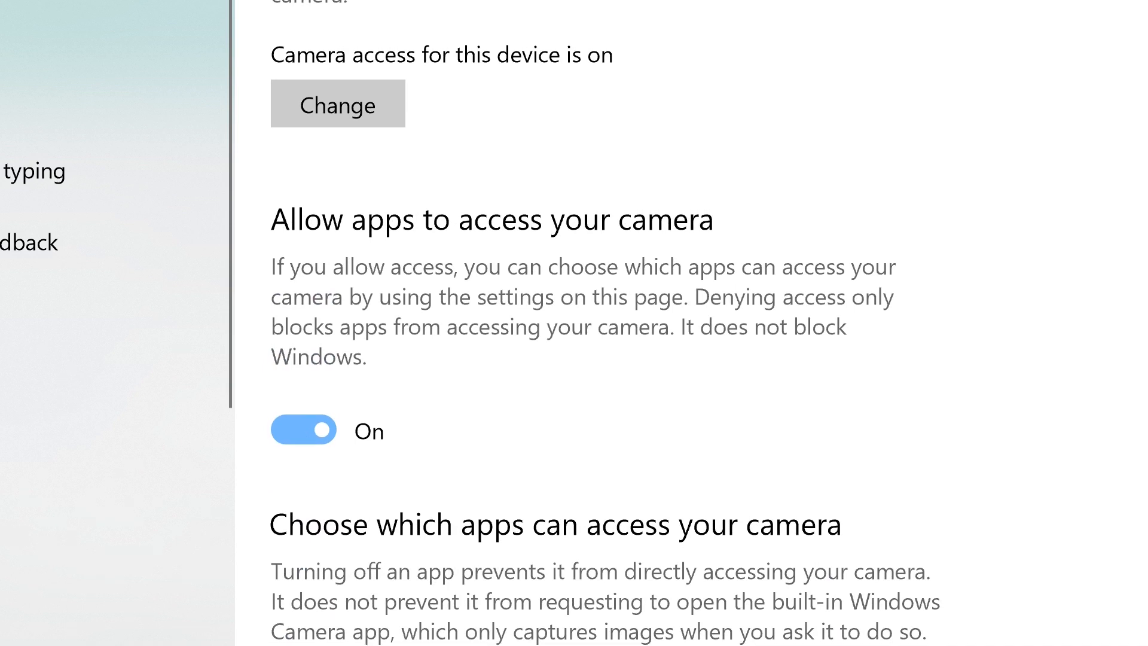
pyautogui.scroll(-3)
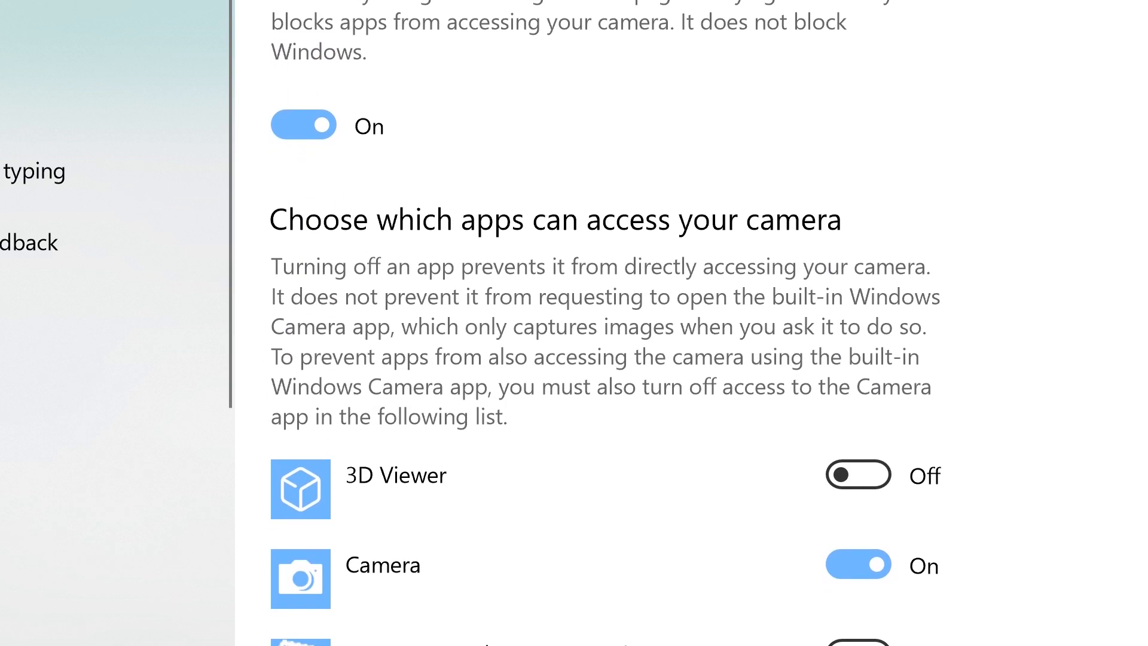
pyautogui.scroll(-3)
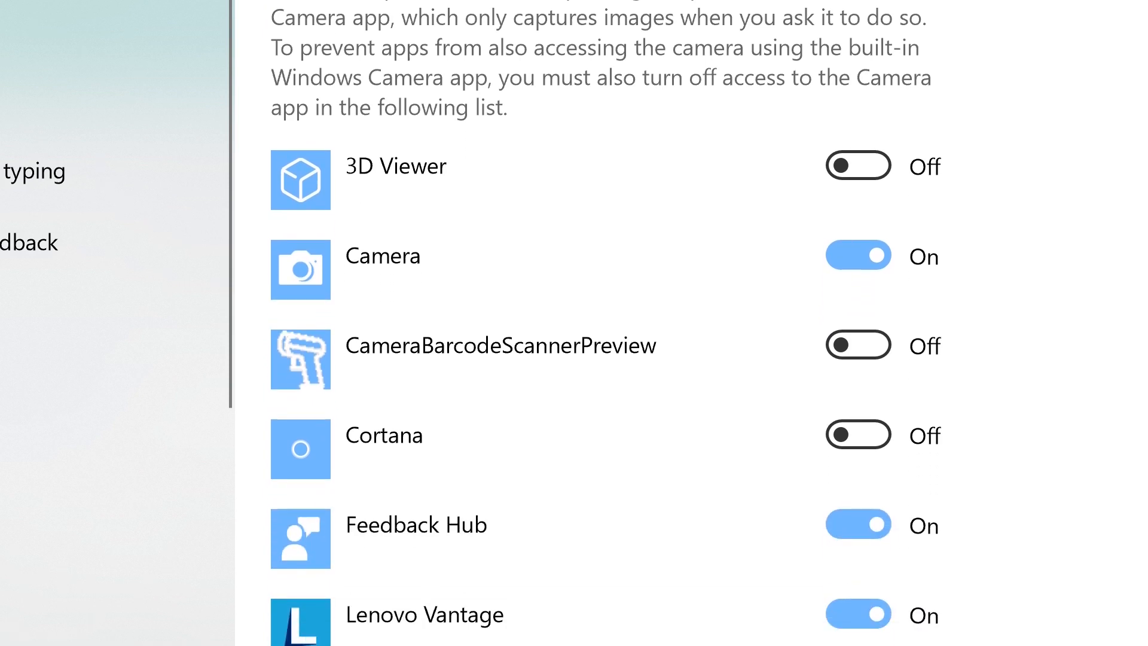
pyautogui.scroll(-3)
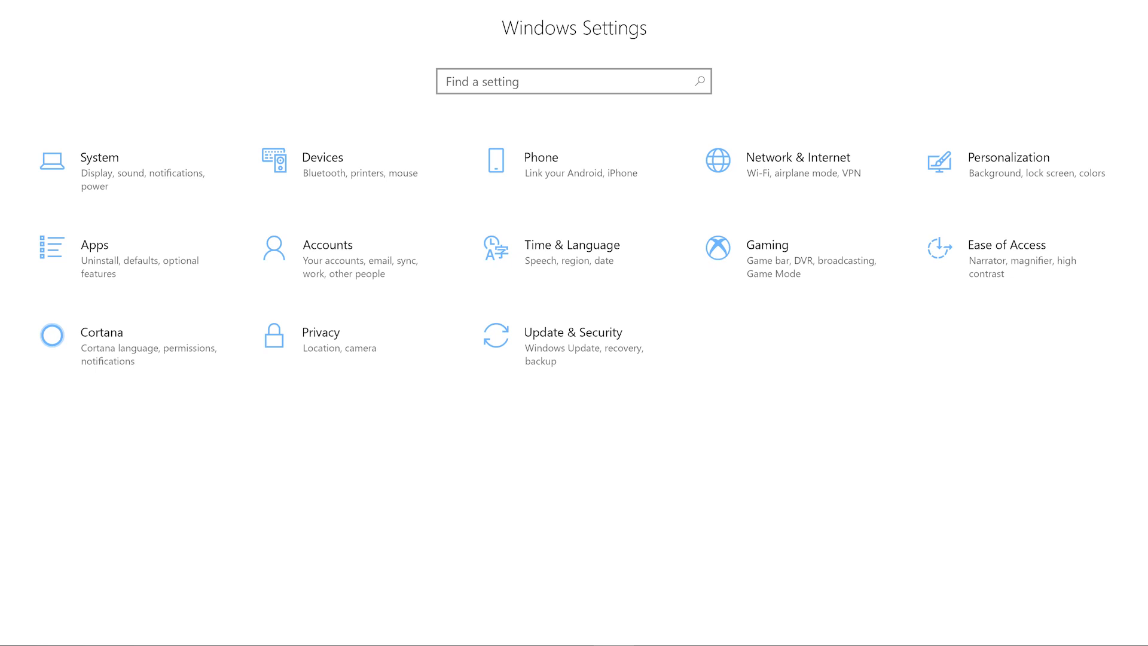
# - Go to Accounts > Your info and choose Camera under 'Create your picture' to test the camera
pyautogui.click(328, 244)
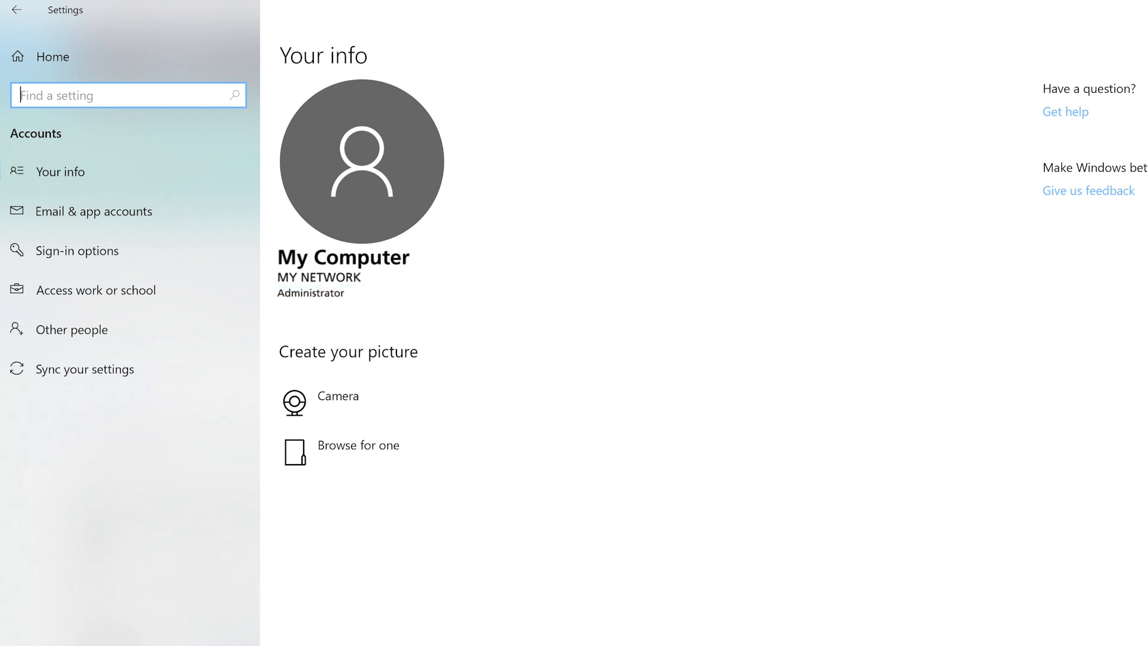
pyautogui.click(73, 329)
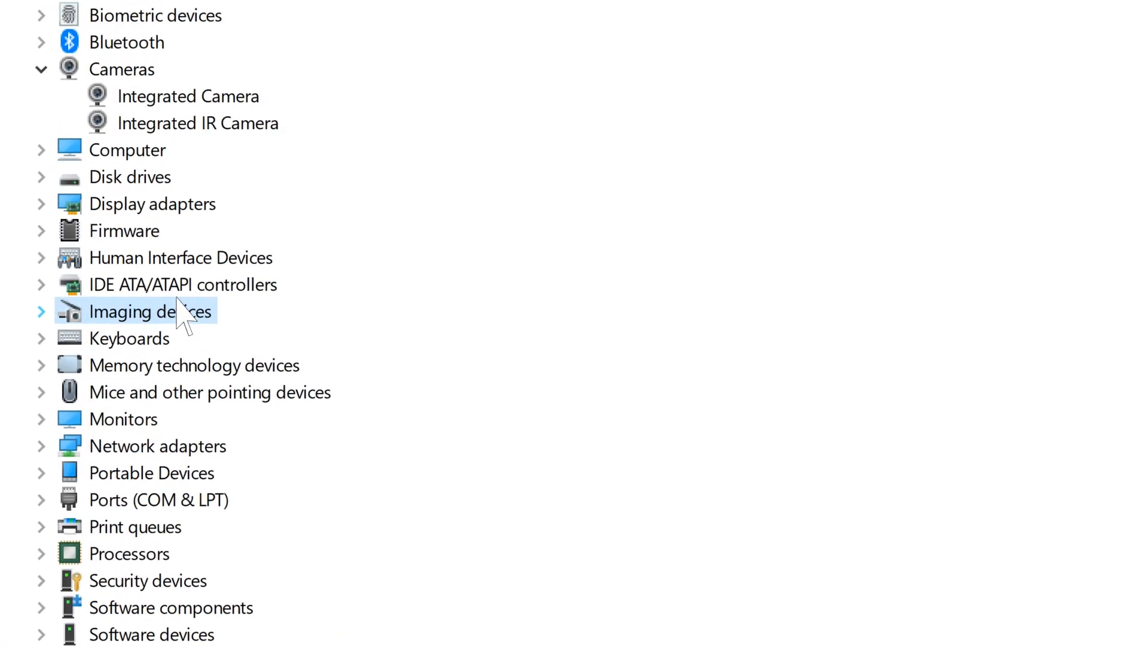
# - Expand Imaging devices to reveal the flagged DVI2USB 3.0 and bring up its group actions
pyautogui.click(40, 311)
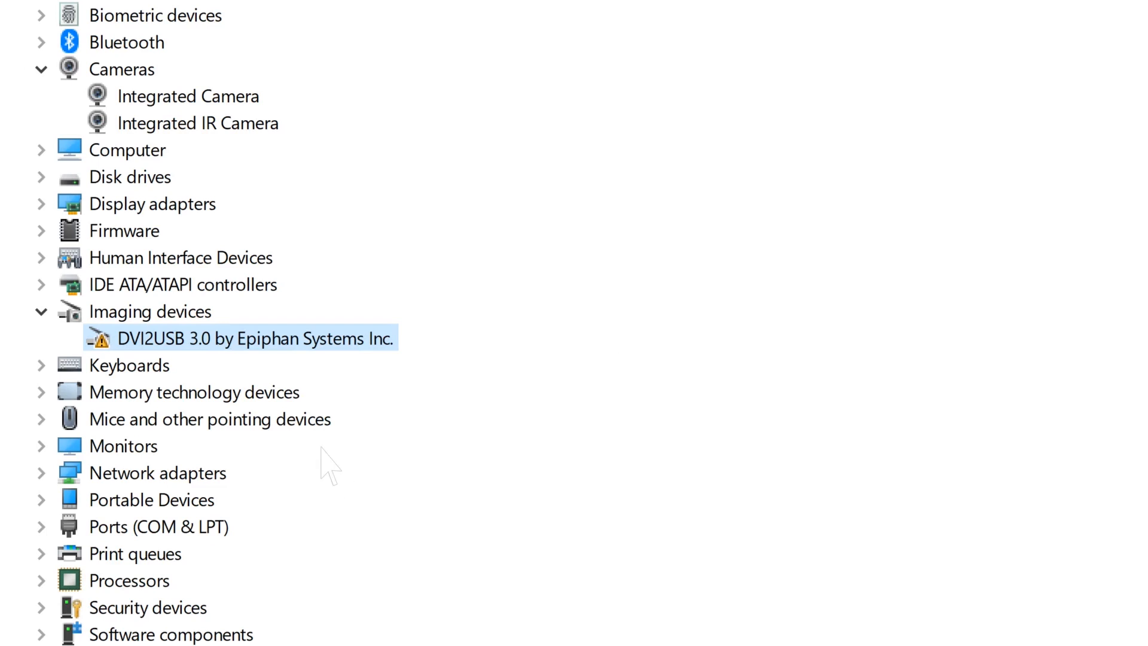
pyautogui.rightClick(253, 337)
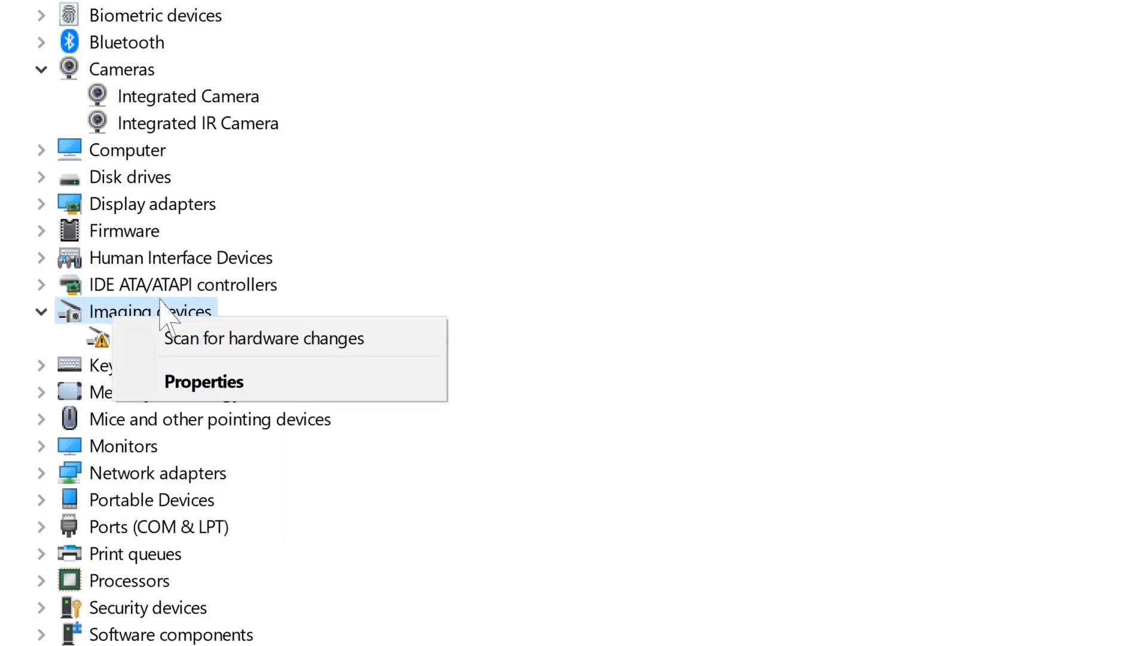
pyautogui.moveTo(263, 337)
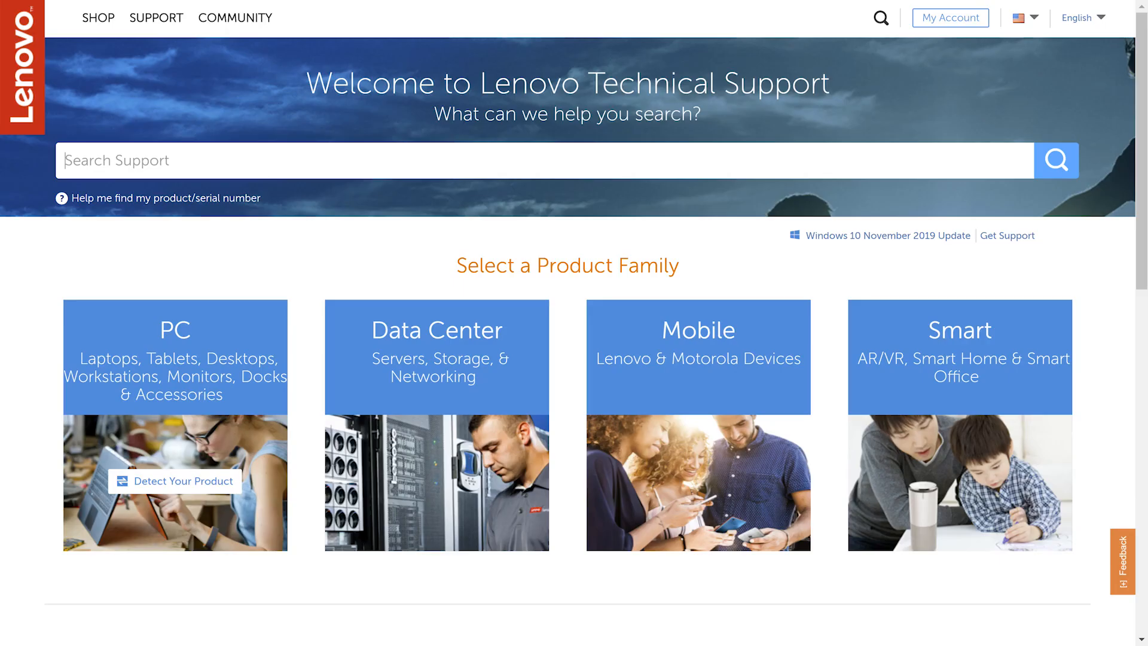
# - Search Lenovo Support for 'ThinkPa', go to Drivers & Software and view the Camera and Card Reader downloads
pyautogui.write('ThinkPa')
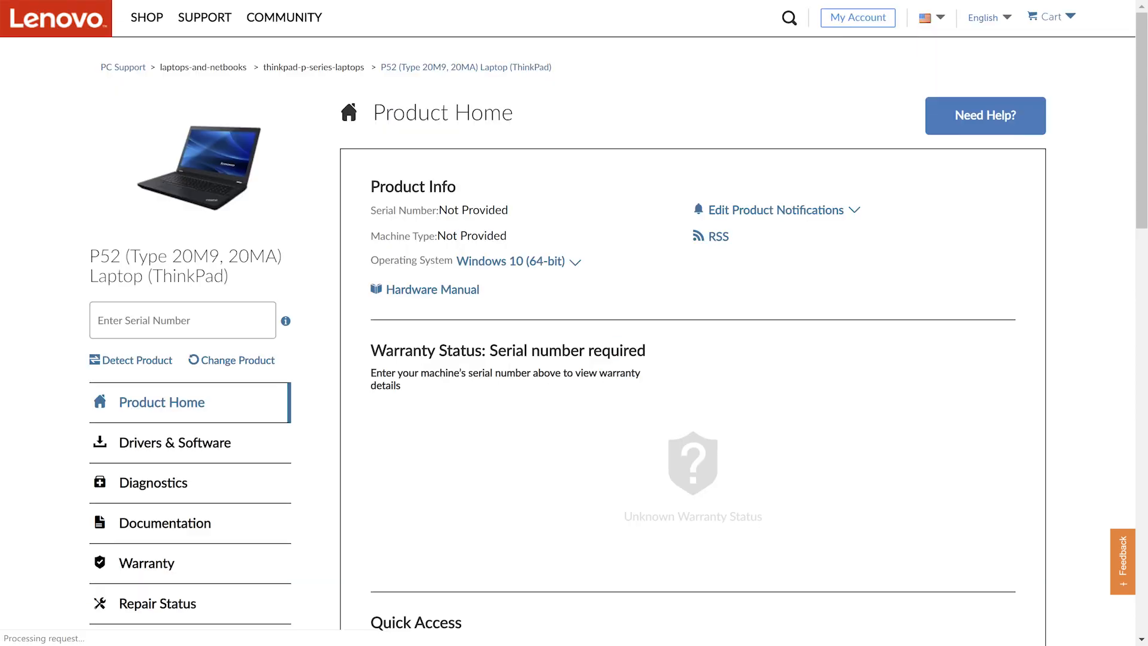
pyautogui.click(175, 443)
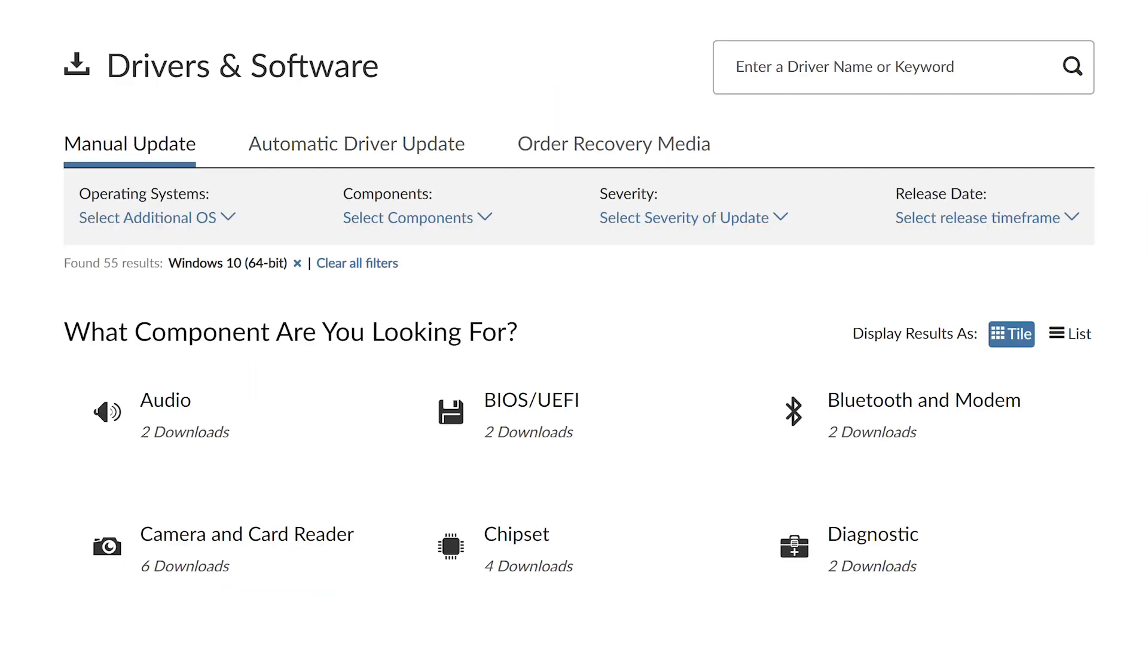
pyautogui.scroll(-3)
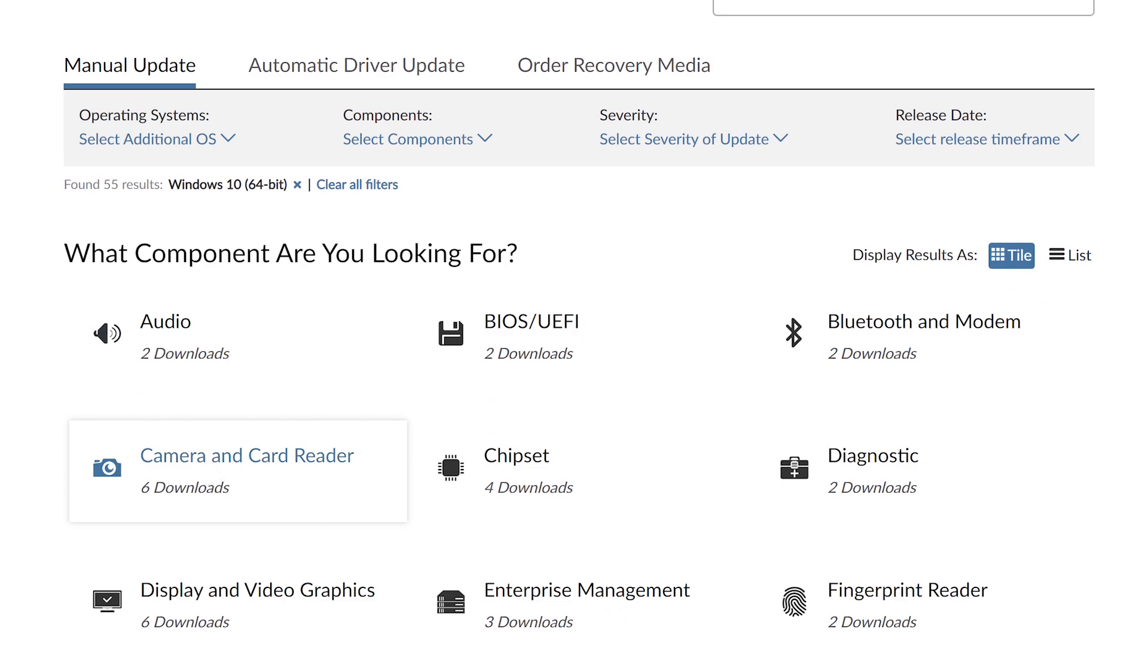
pyautogui.click(246, 455)
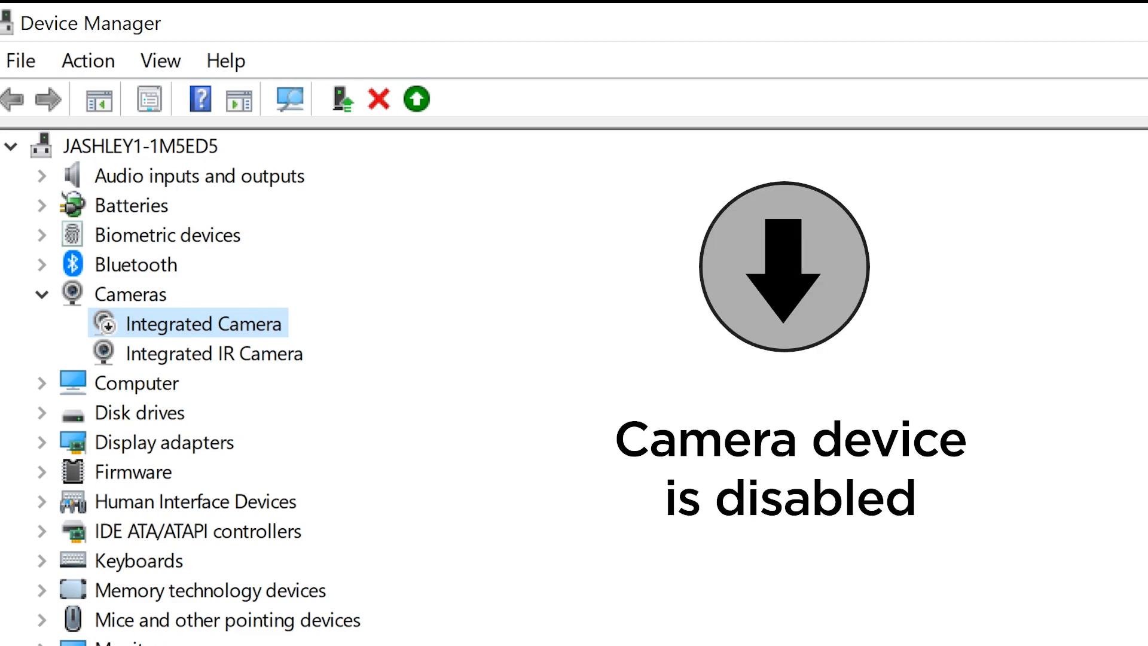
# - Bring up the disabled Integrated Camera's actions showing Enable device
pyautogui.rightClick(213, 323)
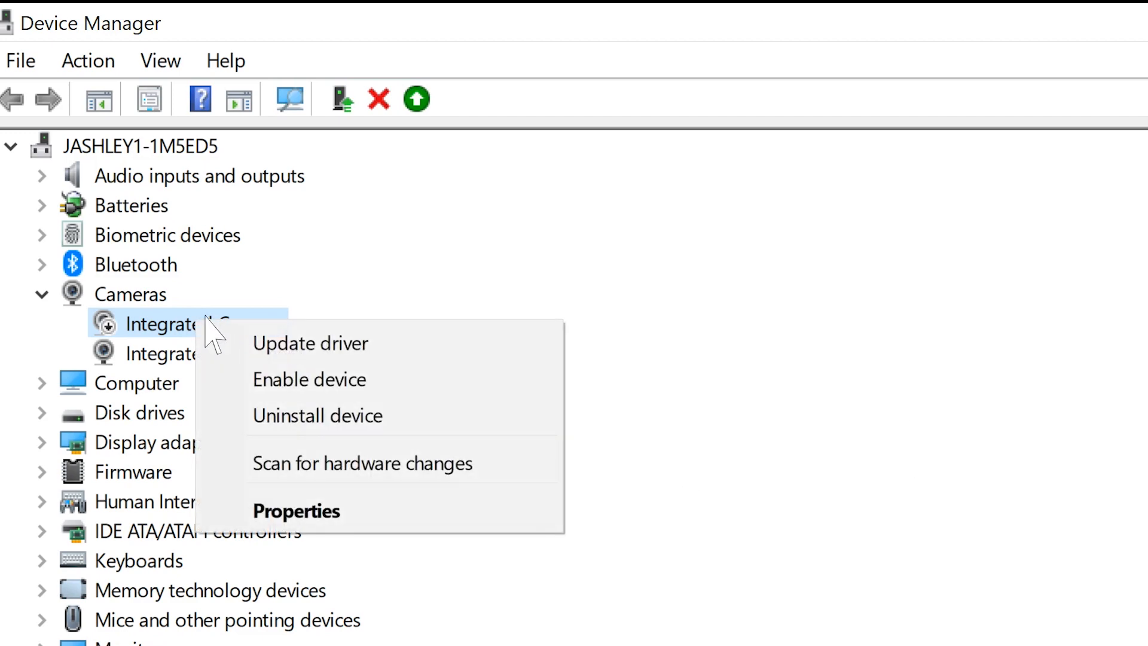